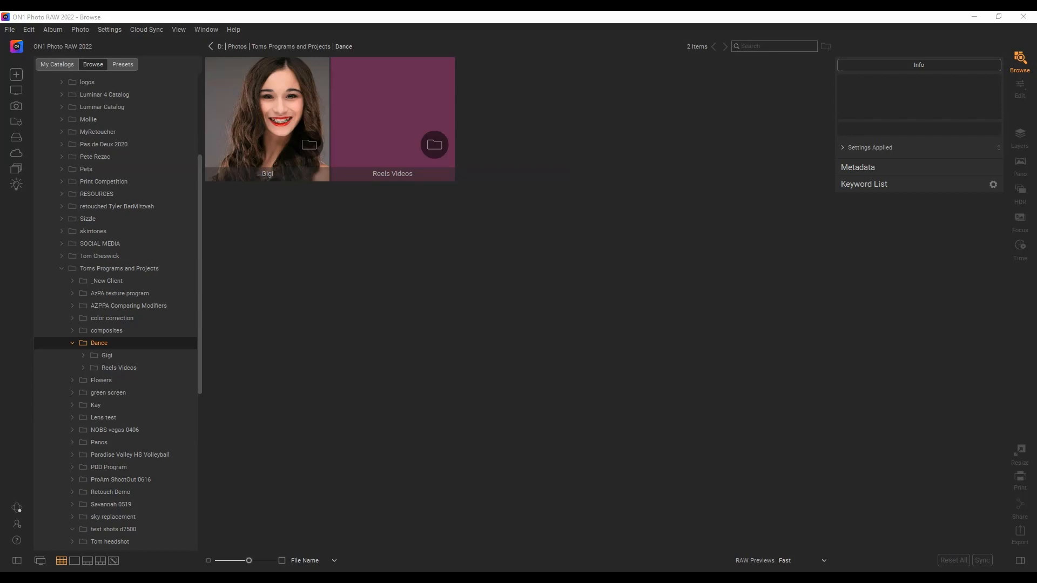
Browse the Dance folder and expand the _New Client template to reveal its six subfolders.
left_click(99, 344)
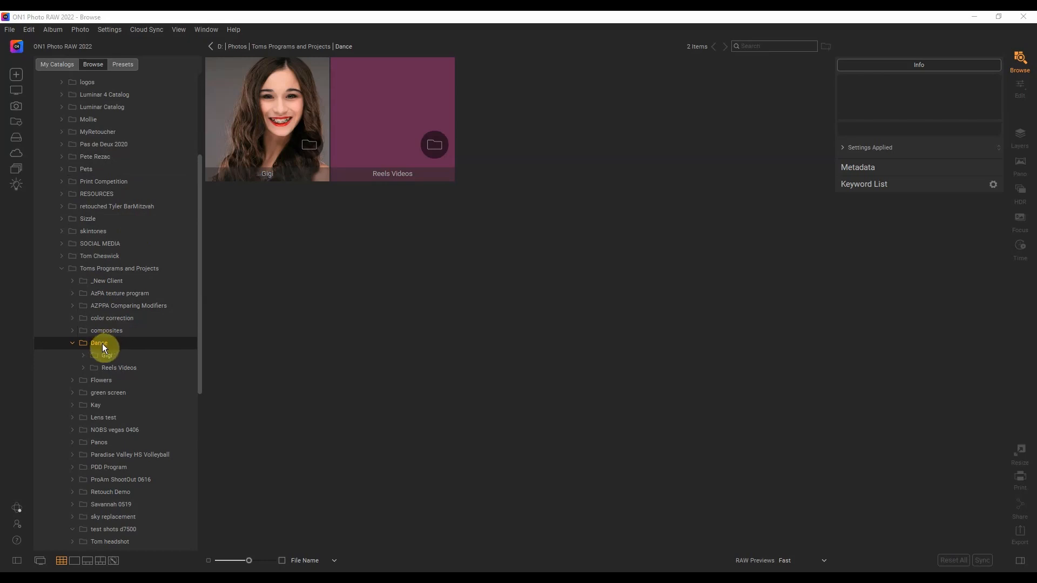
left_click(267, 119)
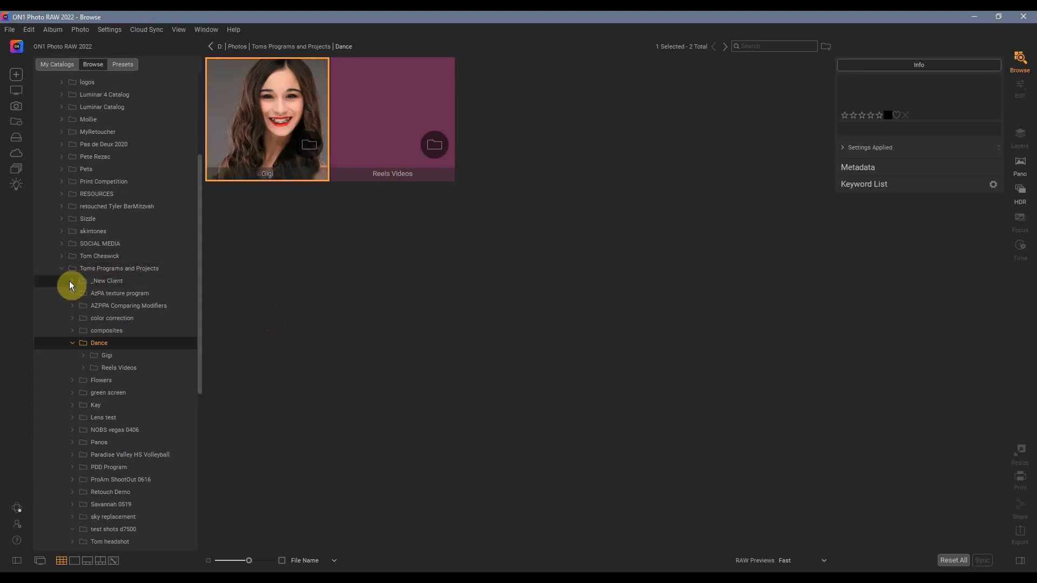
left_click(71, 281)
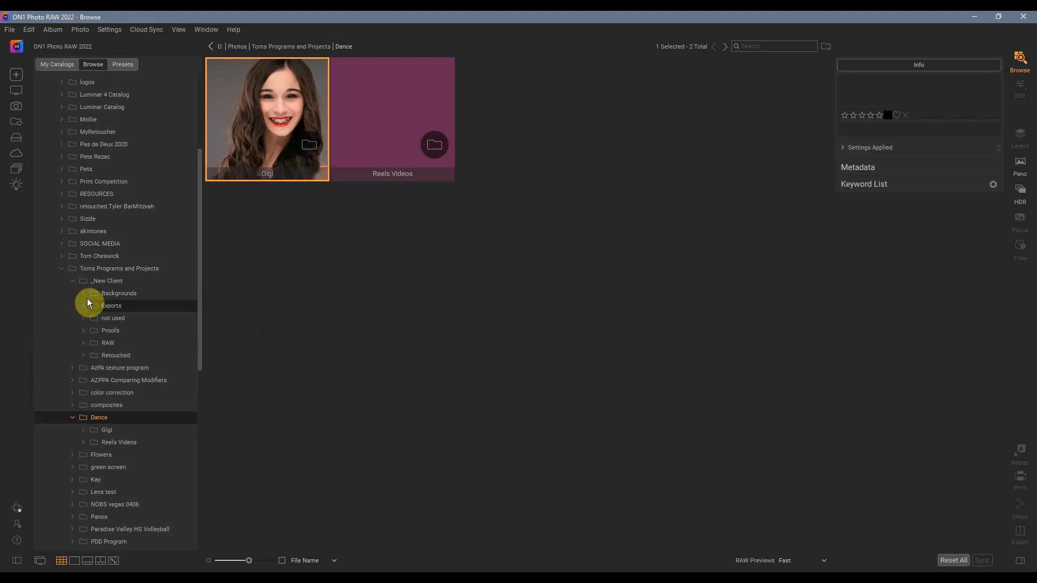
mouse_move(116, 344)
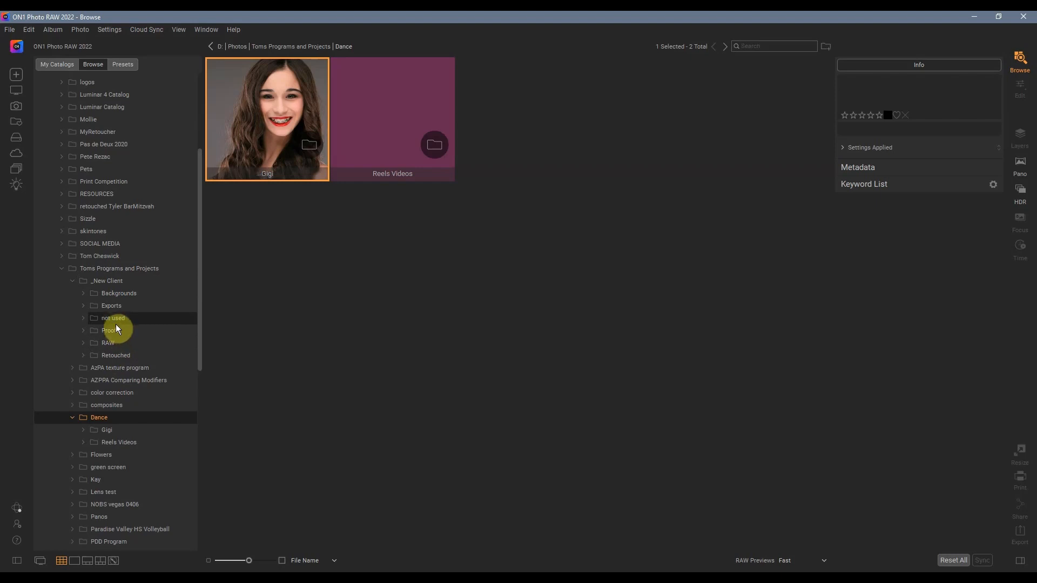
mouse_move(119, 327)
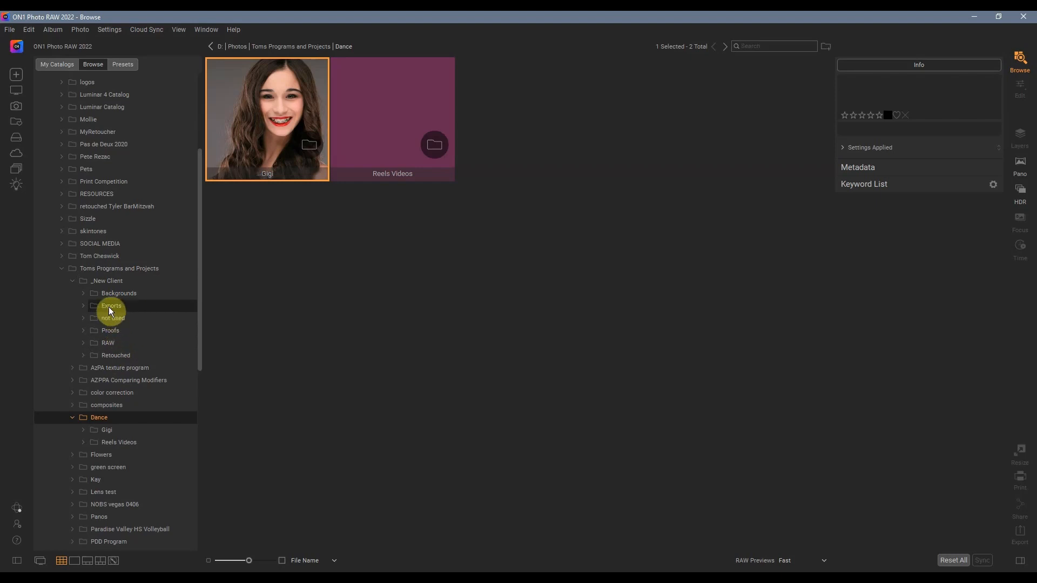
mouse_move(118, 309)
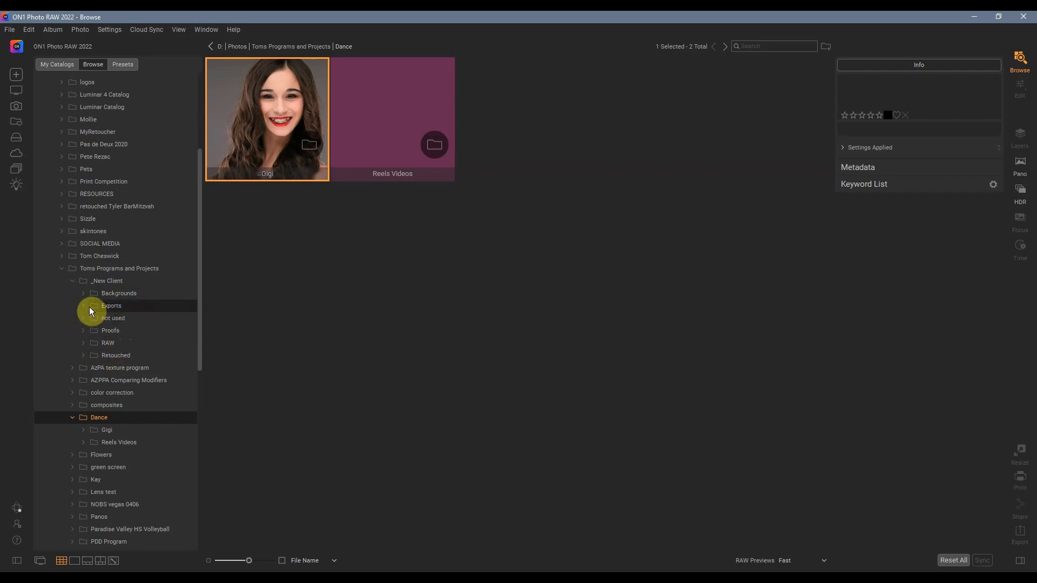
mouse_move(103, 311)
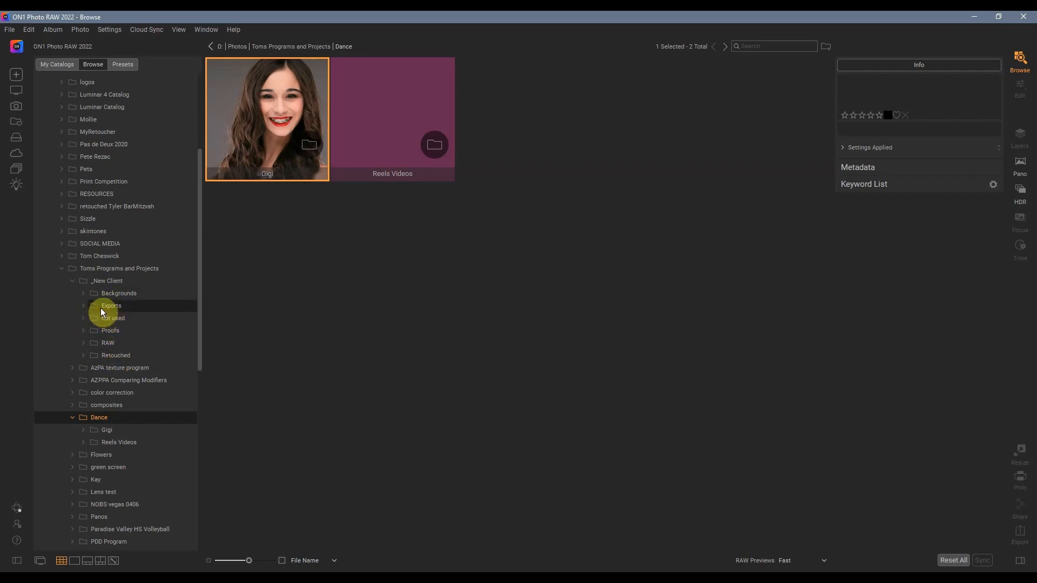
Copy the _New Client folder and paste the copy into Dance beside Gigi and Reels Videos.
left_click(71, 281)
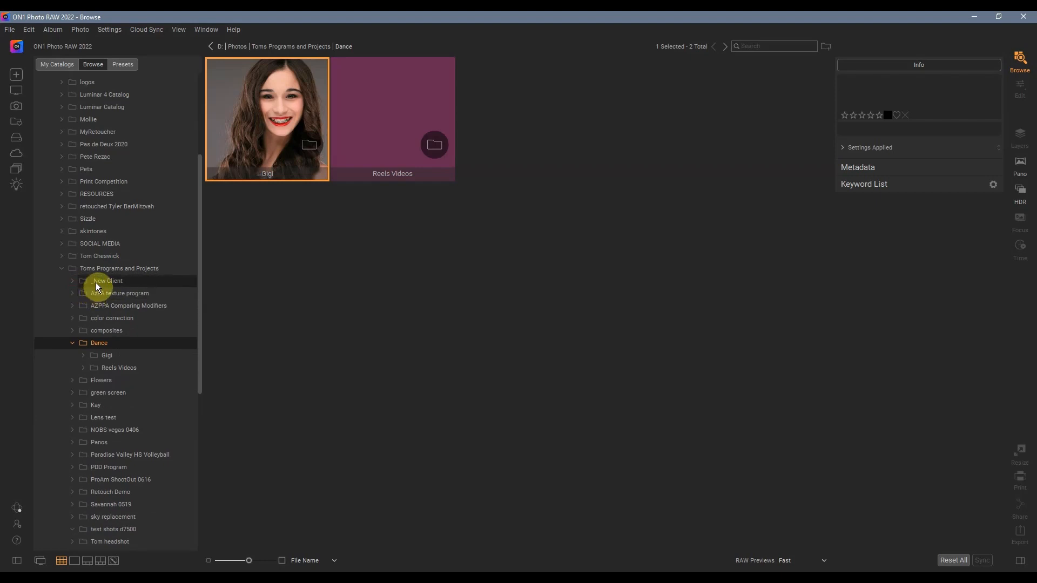
right_click(108, 281)
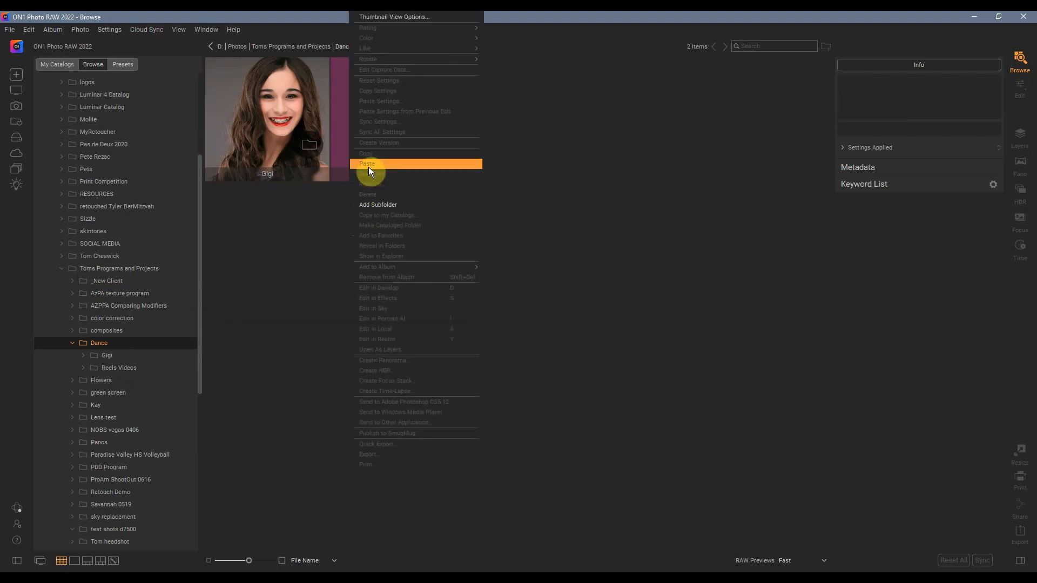
left_click(367, 164)
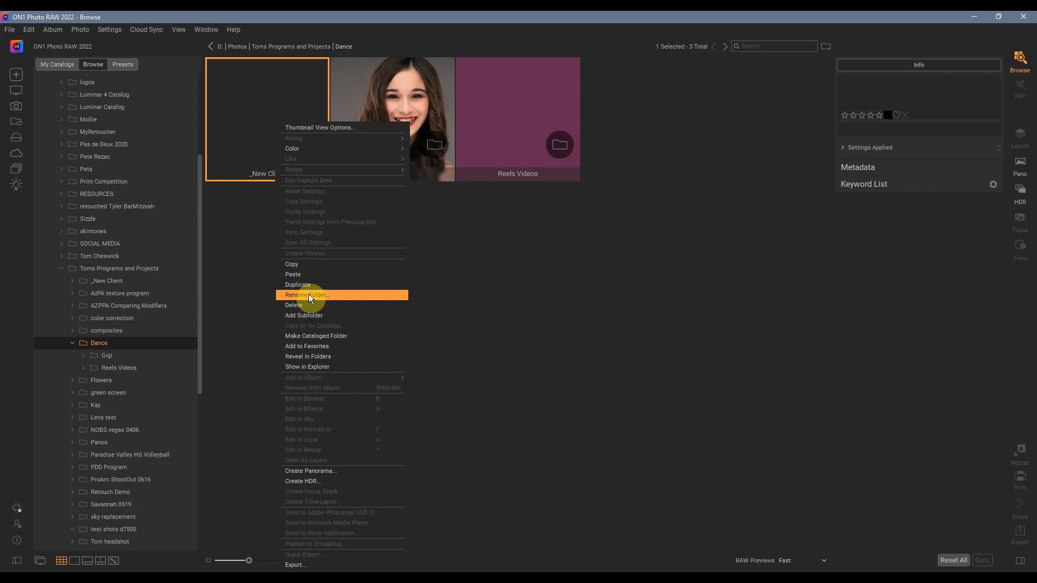
Rename the pasted _New Client copy to Carlin.
left_click(307, 295)
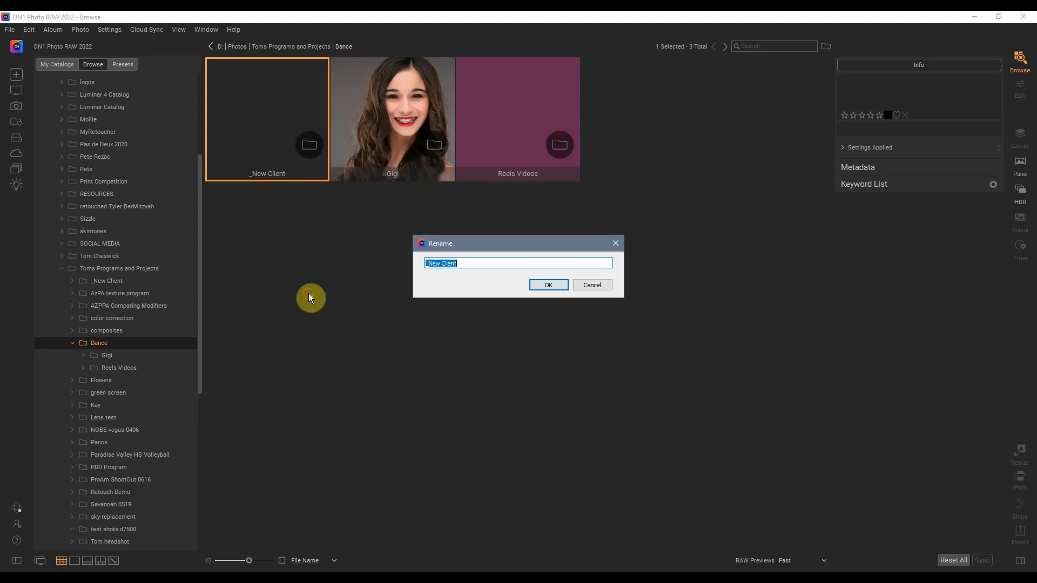
type("c")
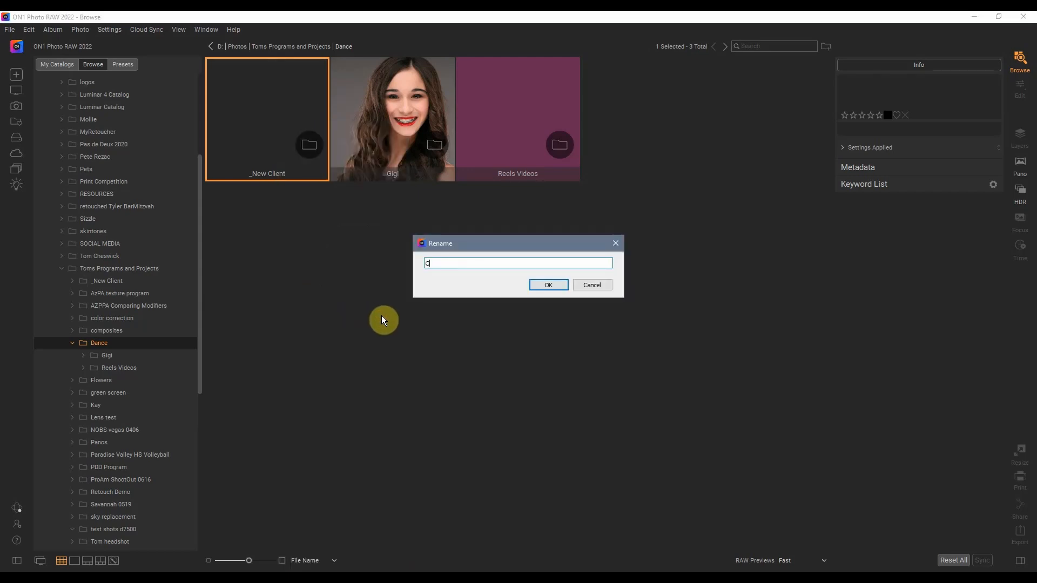
type("arlin")
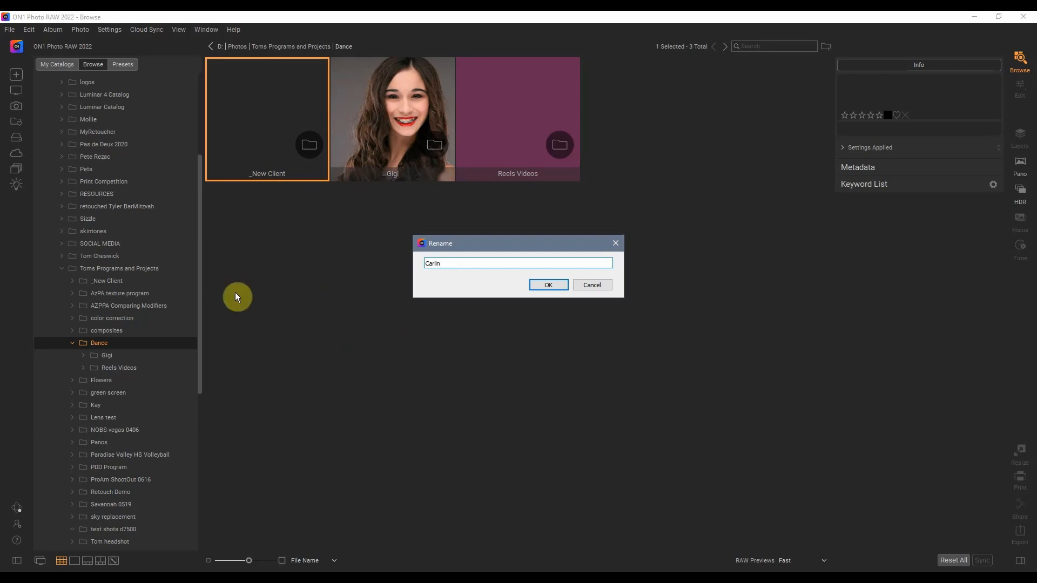
left_click(548, 285)
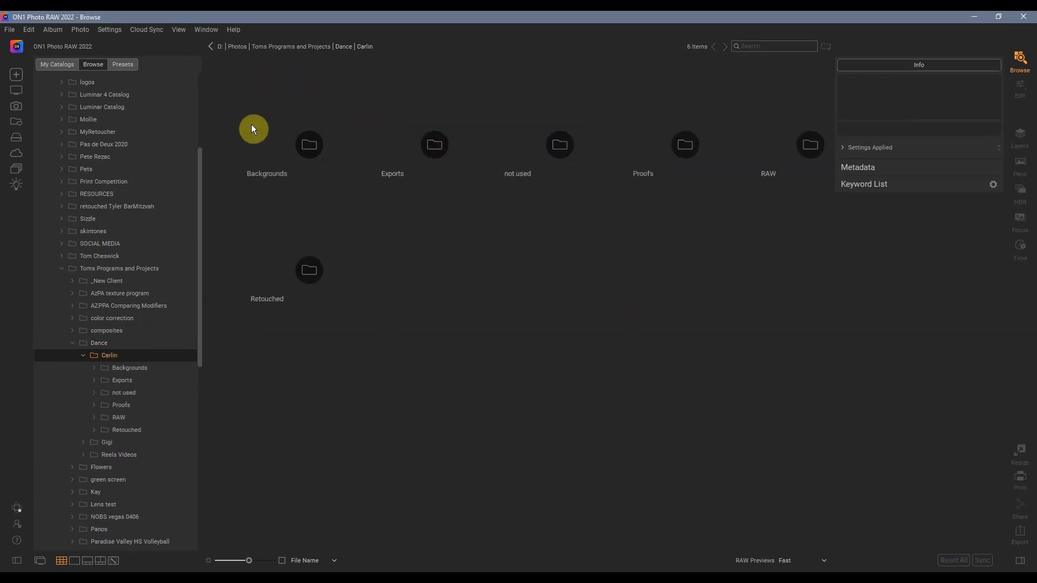
mouse_move(798, 131)
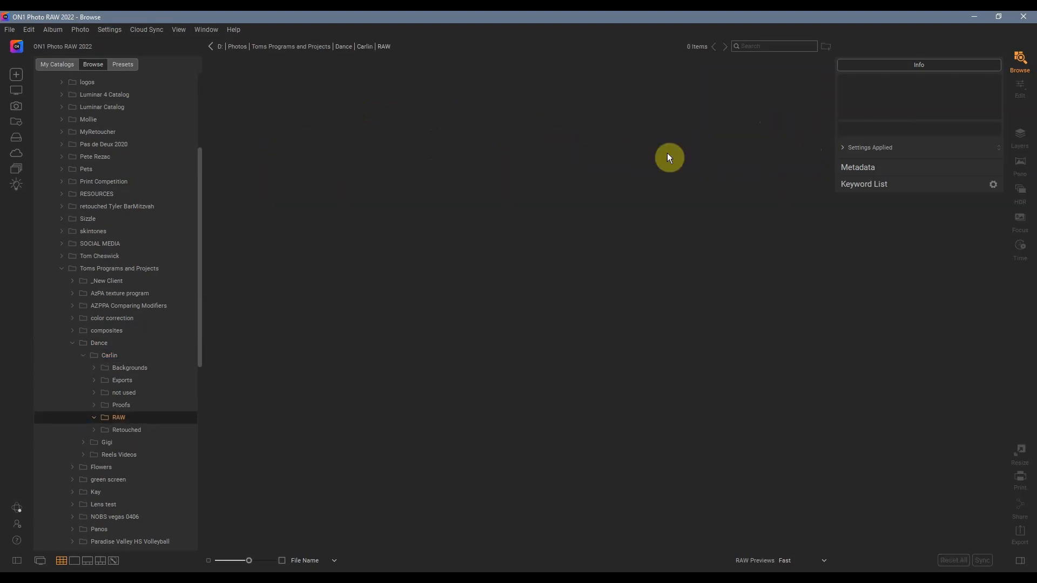
mouse_move(9, 29)
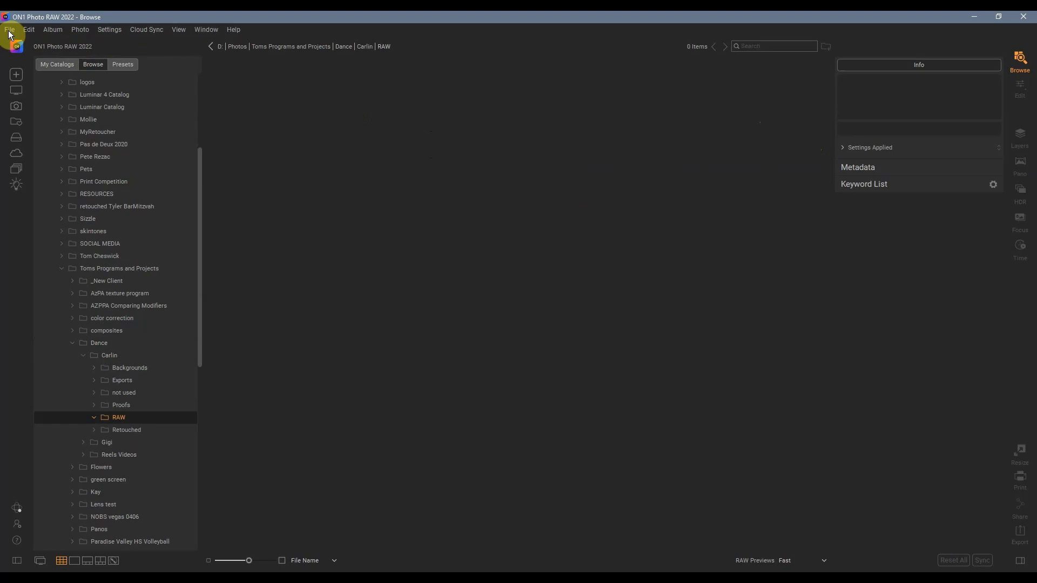
Start an Import from Device with Carlin's empty RAW folder as the browse location.
left_click(8, 29)
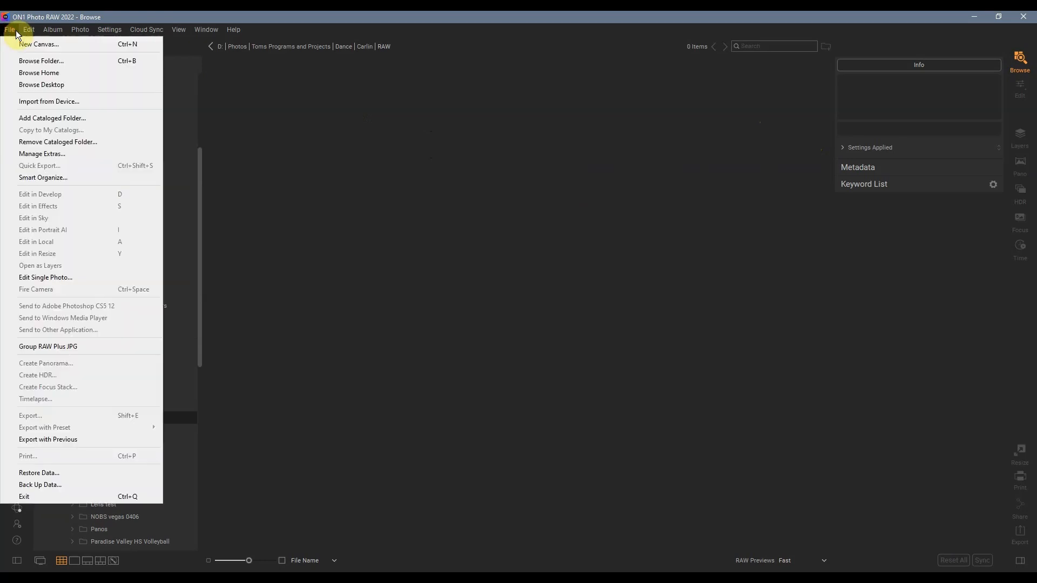
mouse_move(39, 128)
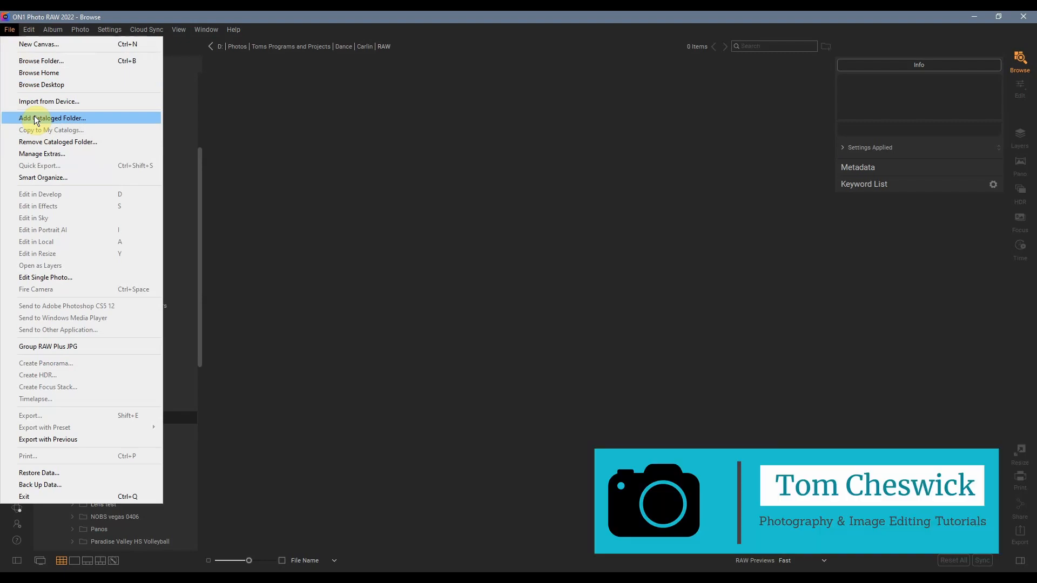
mouse_move(52, 102)
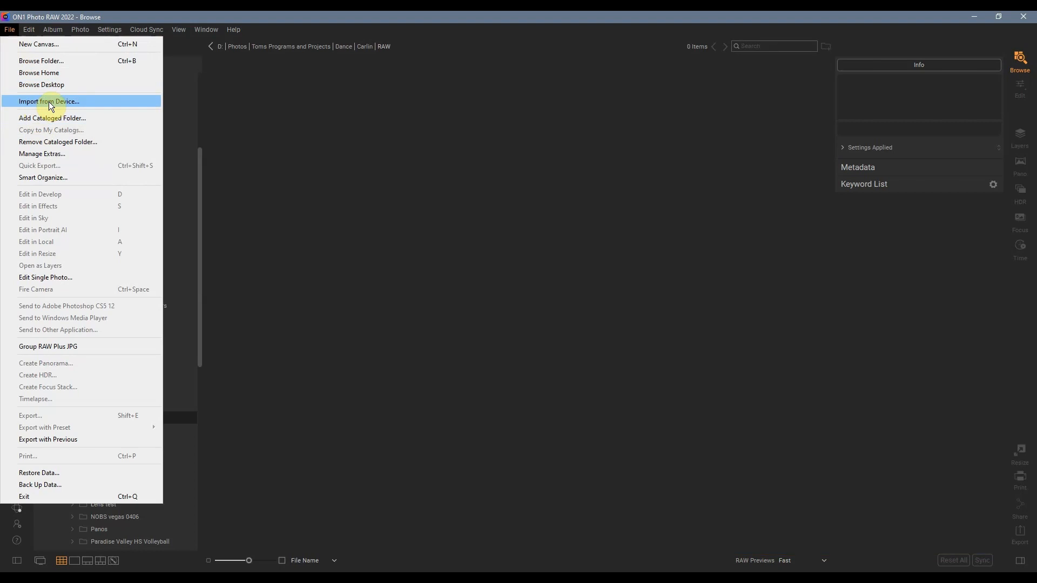
left_click(49, 102)
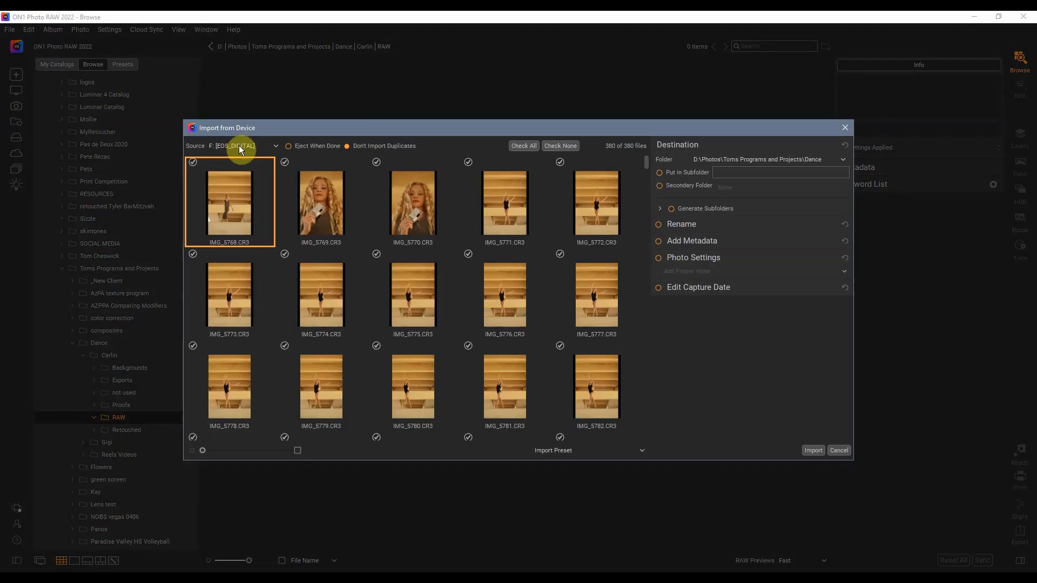
mouse_move(338, 138)
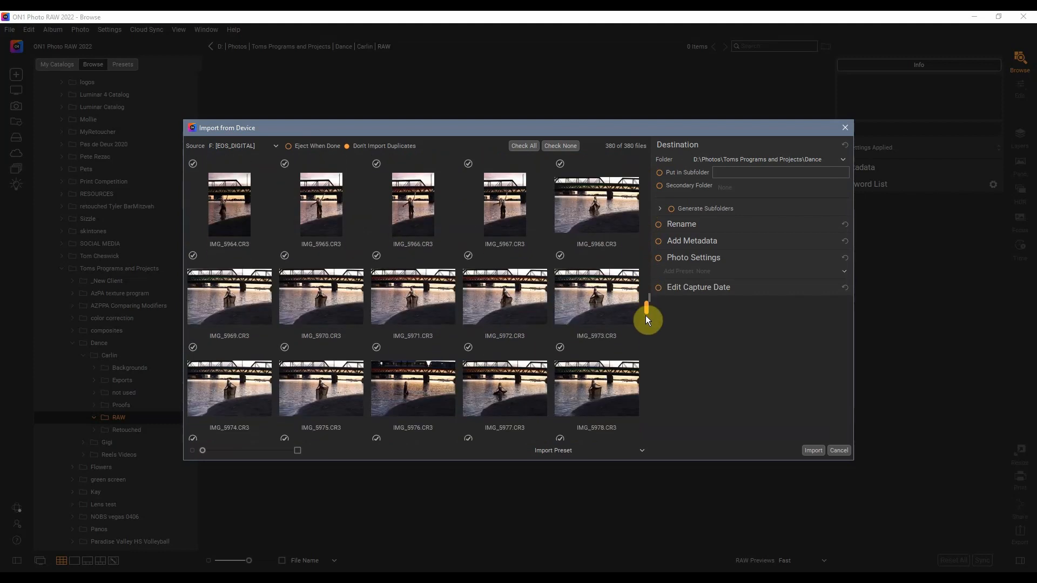
Exclude the MVI_5932.MP4 video so 379 of 380 files remain checked.
scroll("down", 3)
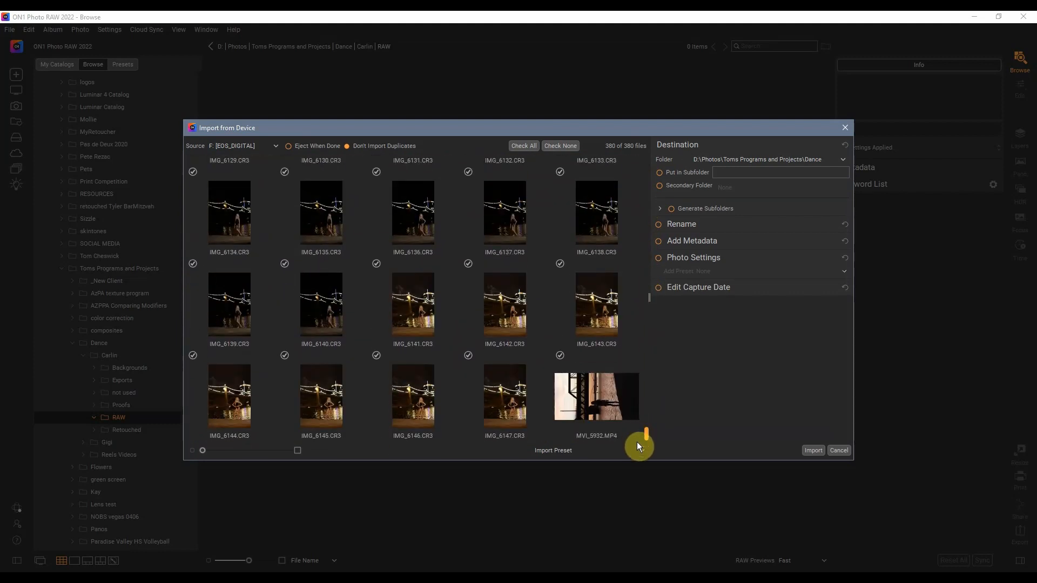
mouse_move(558, 410)
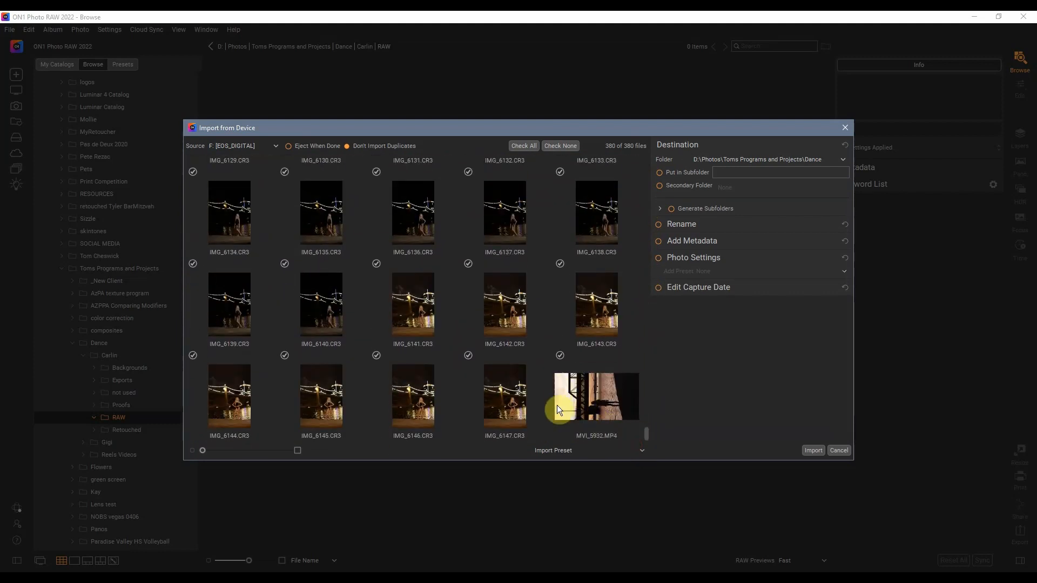
mouse_move(558, 361)
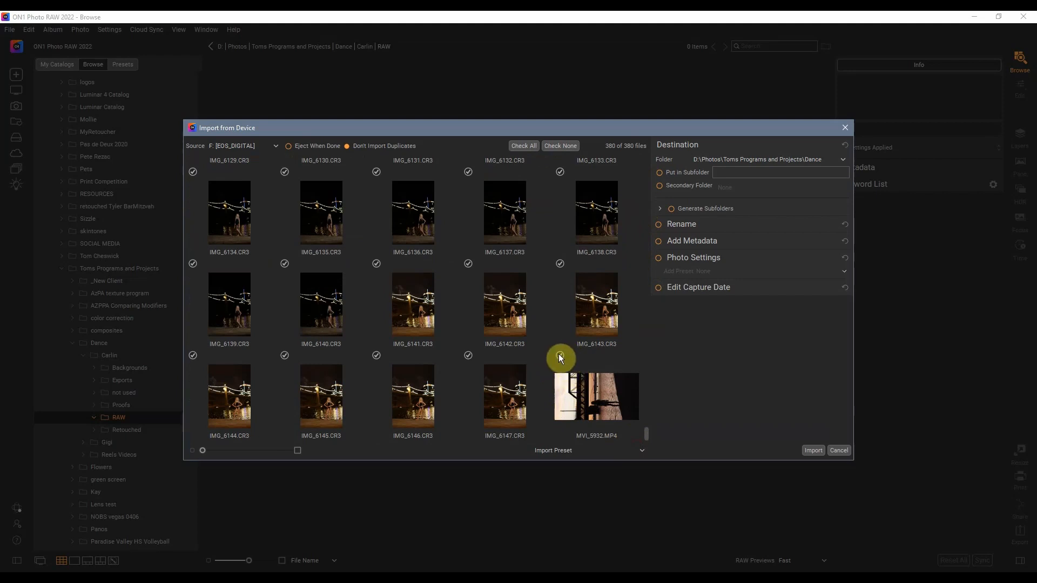
left_click(560, 355)
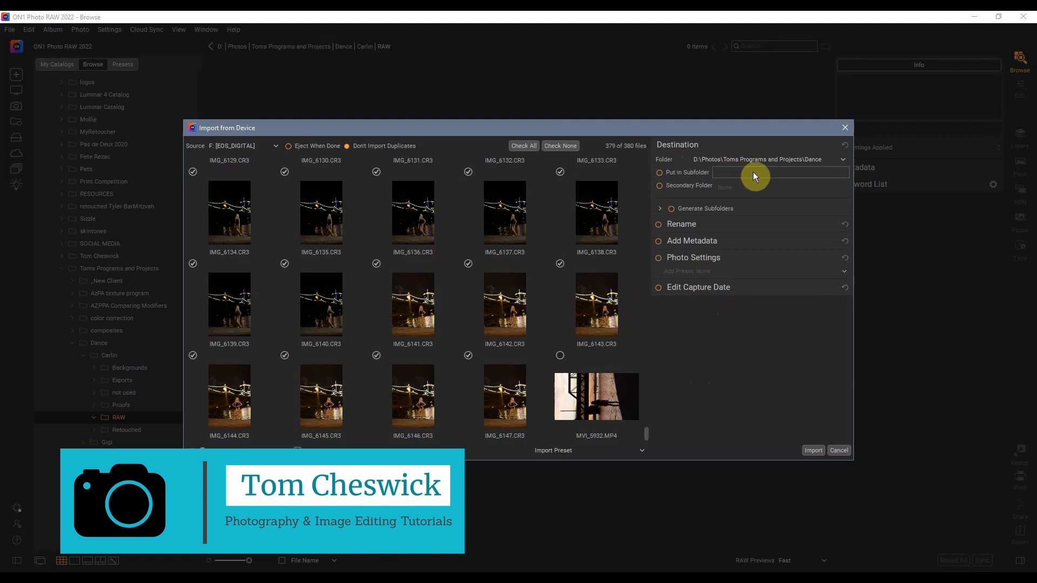
Set the import destination to Current Browse Location, the Carlin RAW folder.
left_click(844, 160)
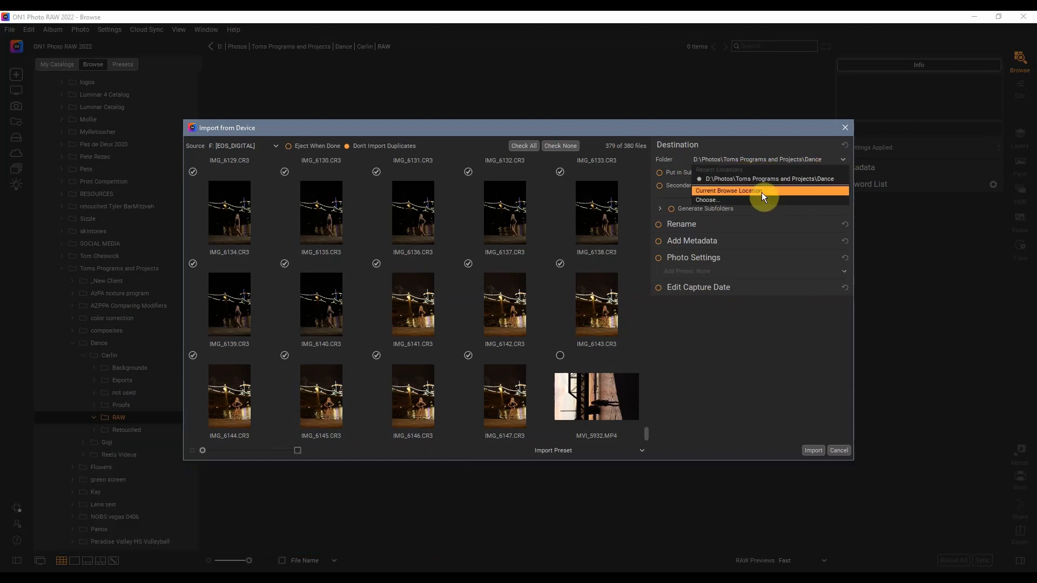
left_click(728, 190)
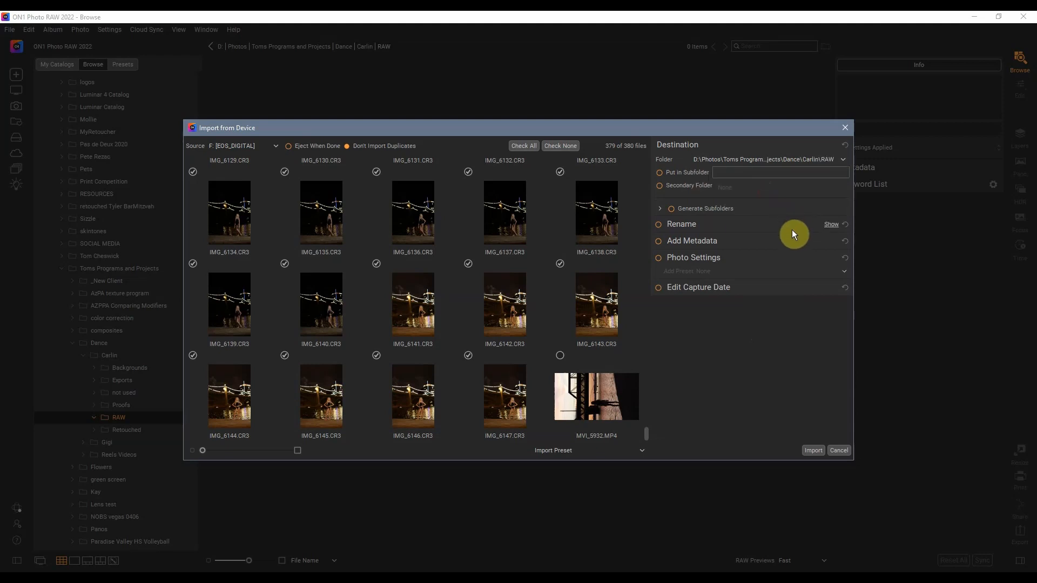
mouse_move(659, 228)
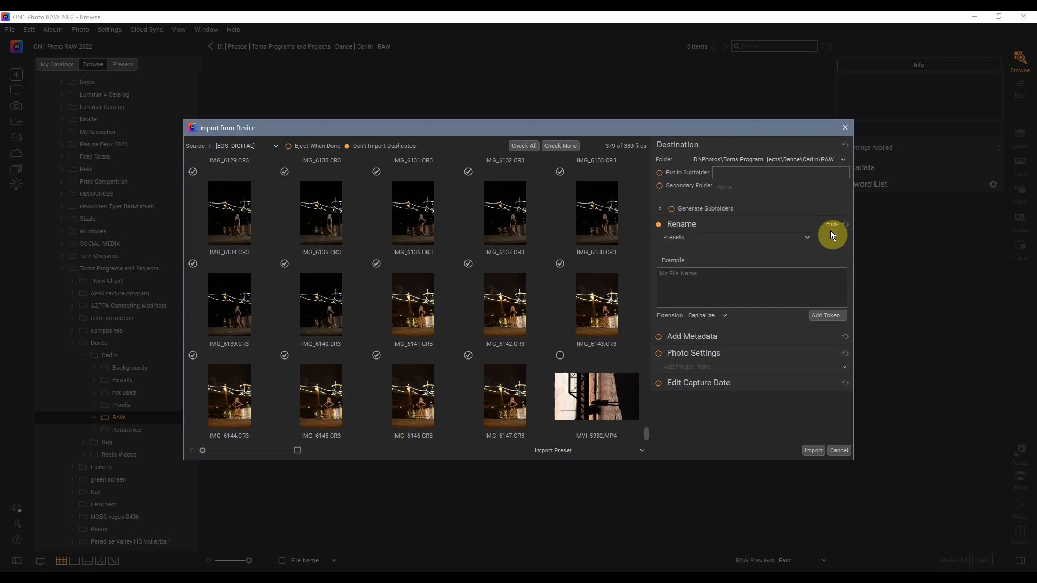
Rename imports to Carlin_ followed by a Sequence (01) two-digit number token.
type("Carlin")
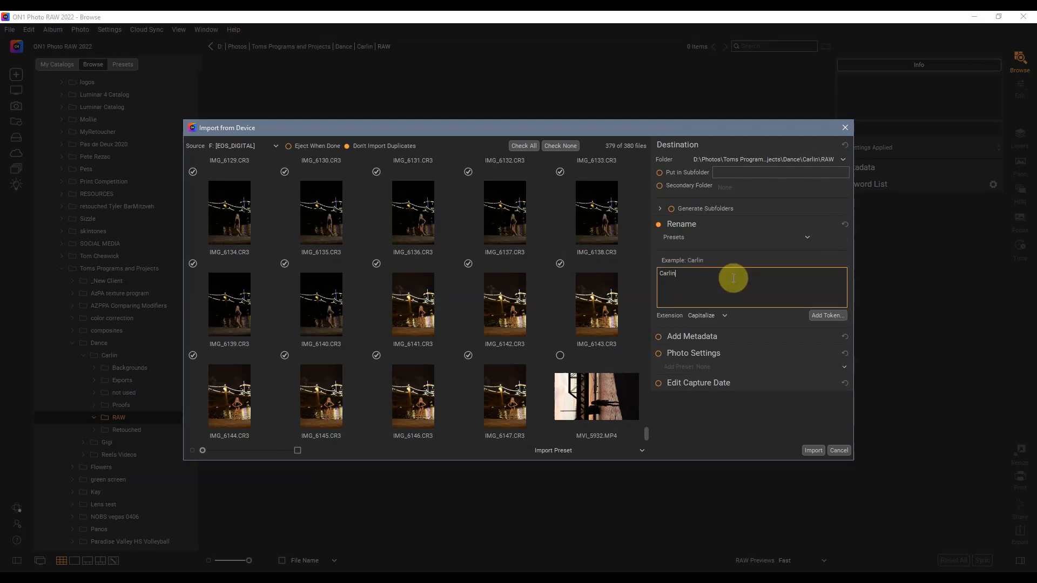
type("_")
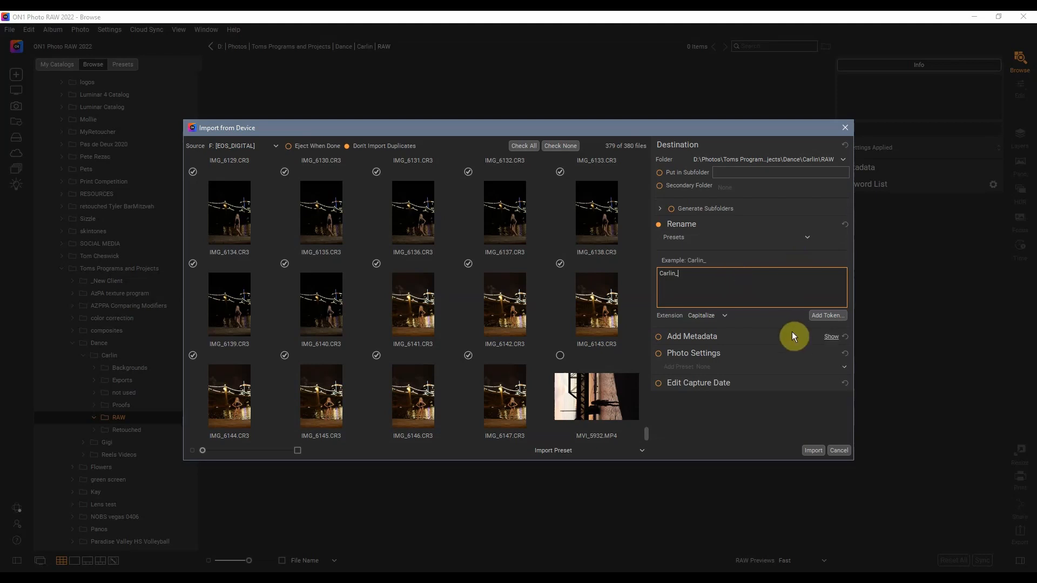
left_click(828, 315)
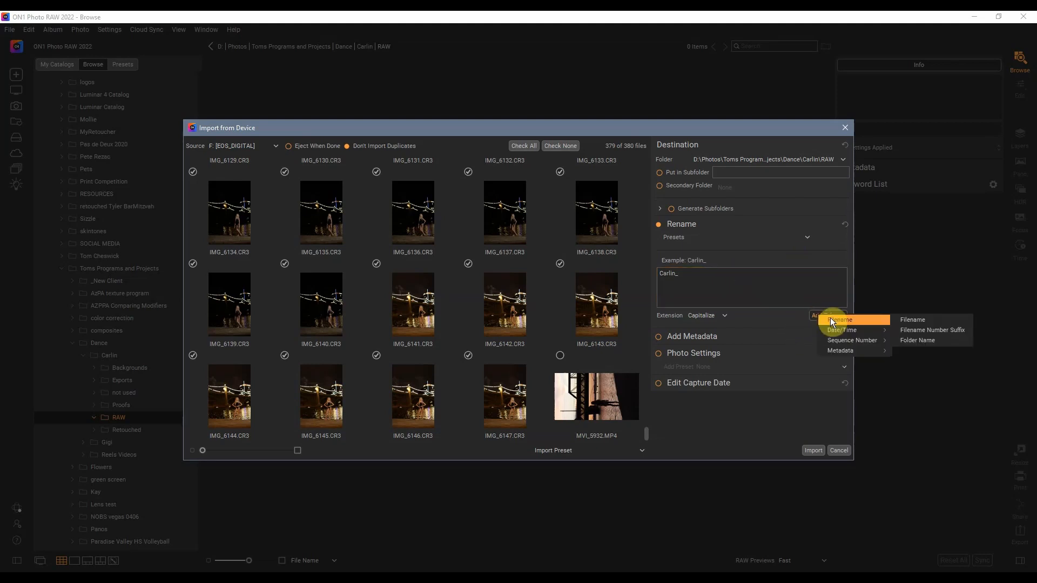
mouse_move(853, 341)
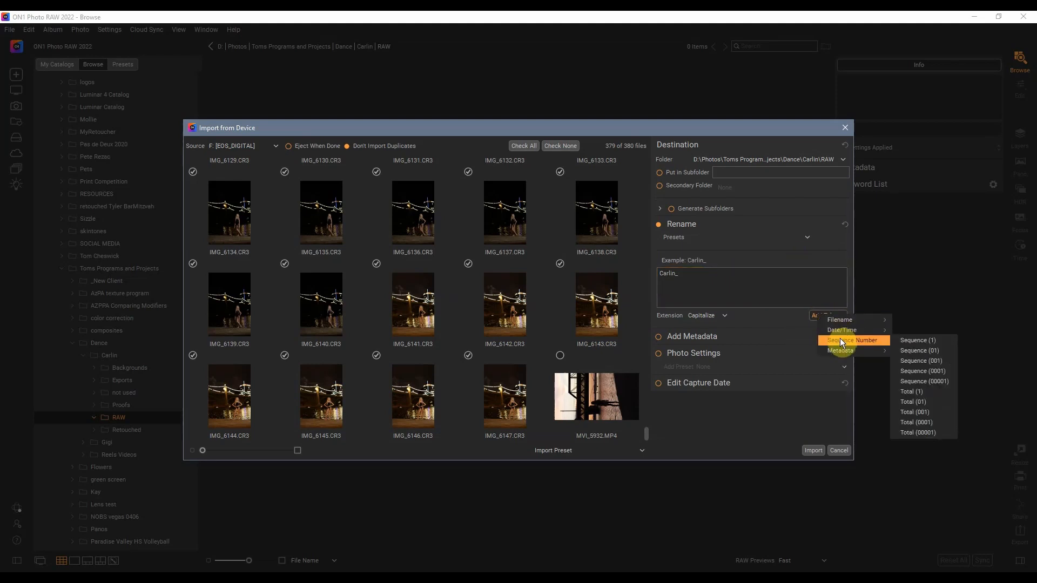
left_click(919, 350)
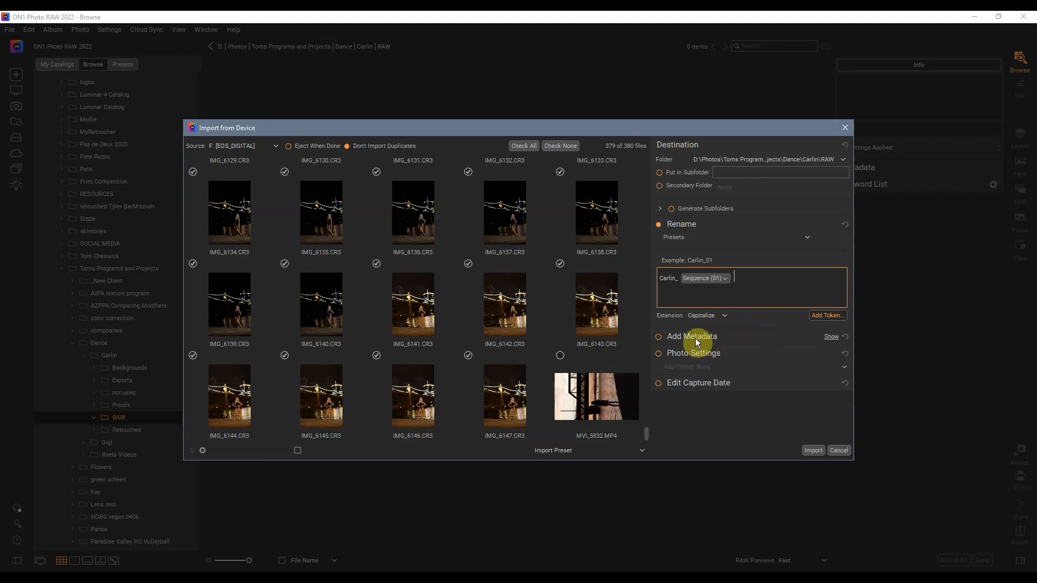
left_click(693, 352)
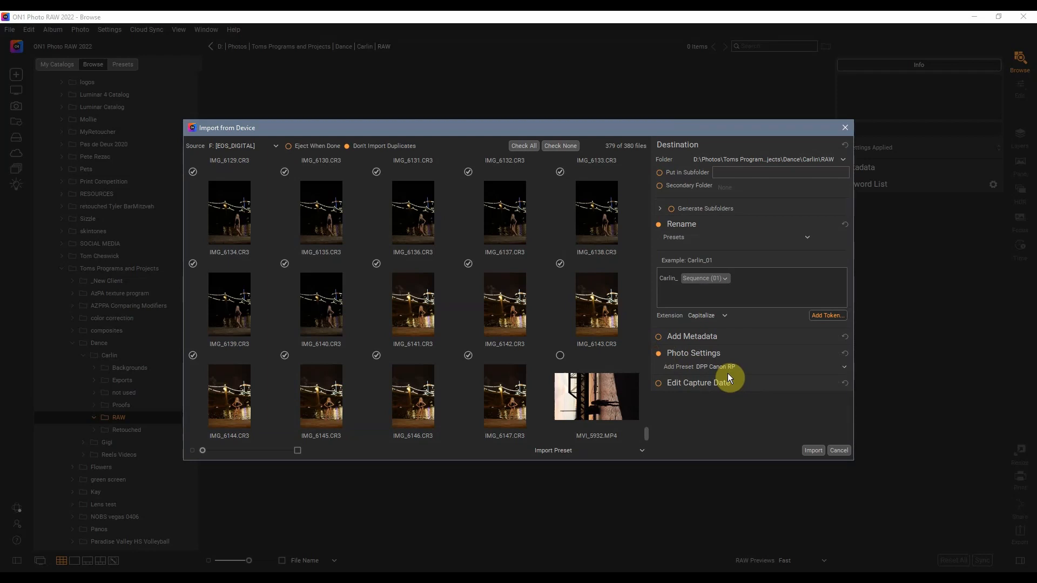
mouse_move(767, 371)
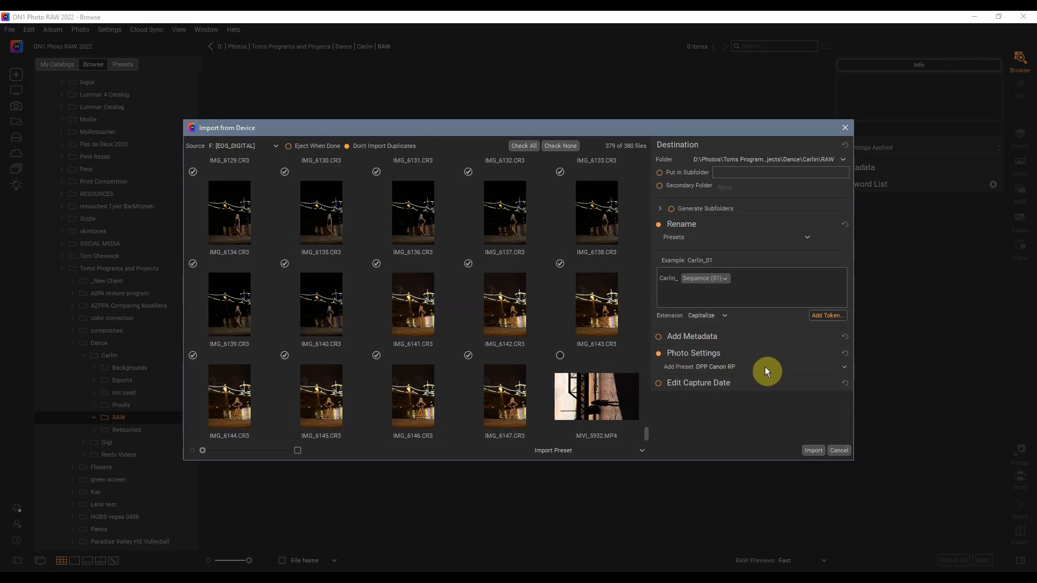
mouse_move(685, 406)
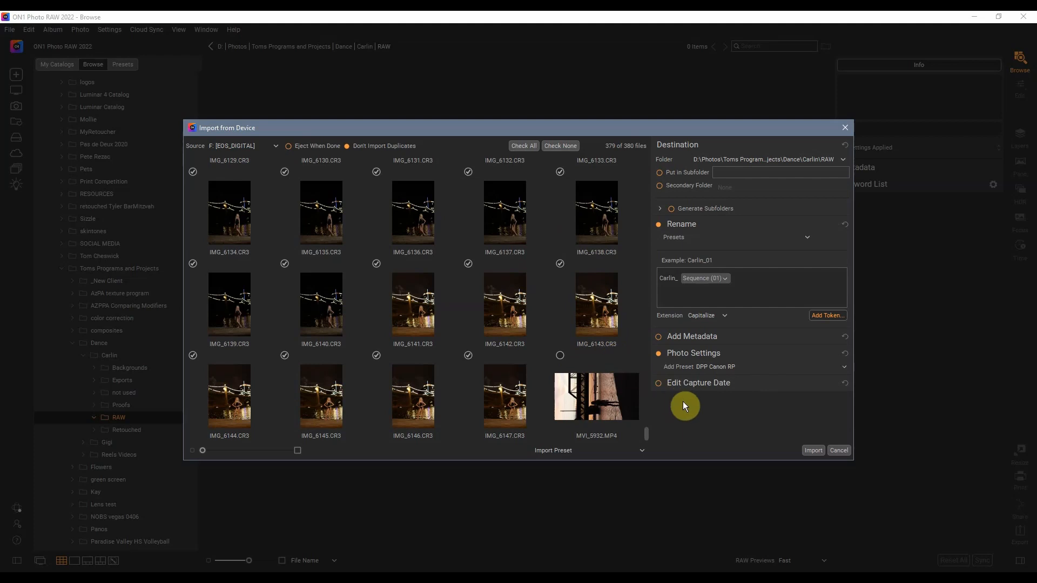
mouse_move(812, 451)
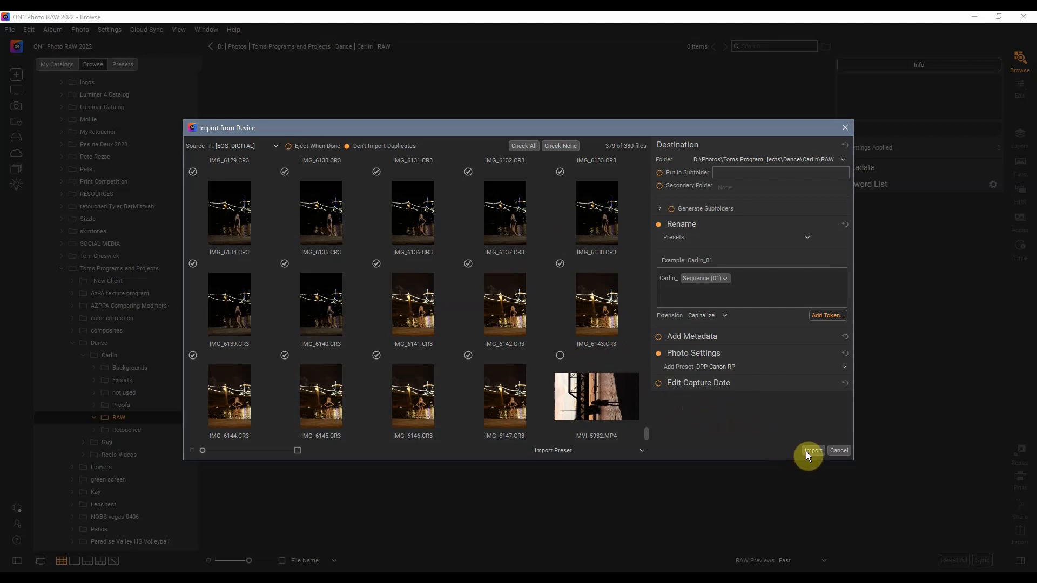
Launch the import of the checked photos from the EOS_DIGITAL card with the DPP Canon RP preset.
left_click(813, 451)
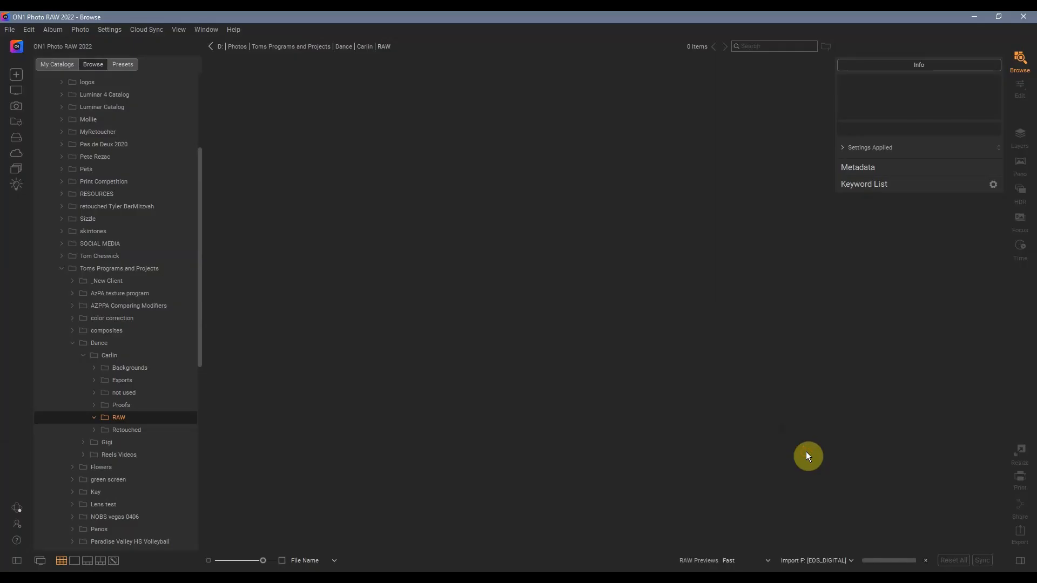